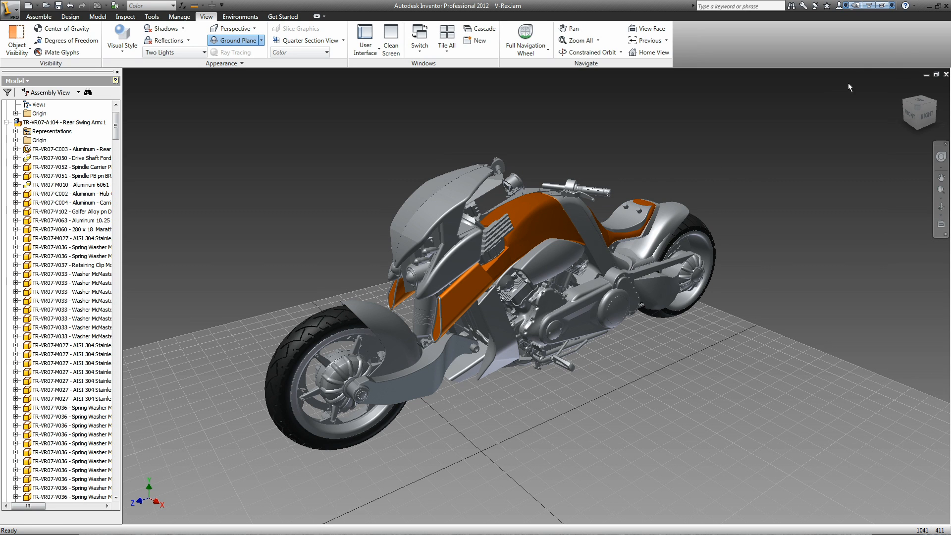
pyautogui.moveTo(927, 11)
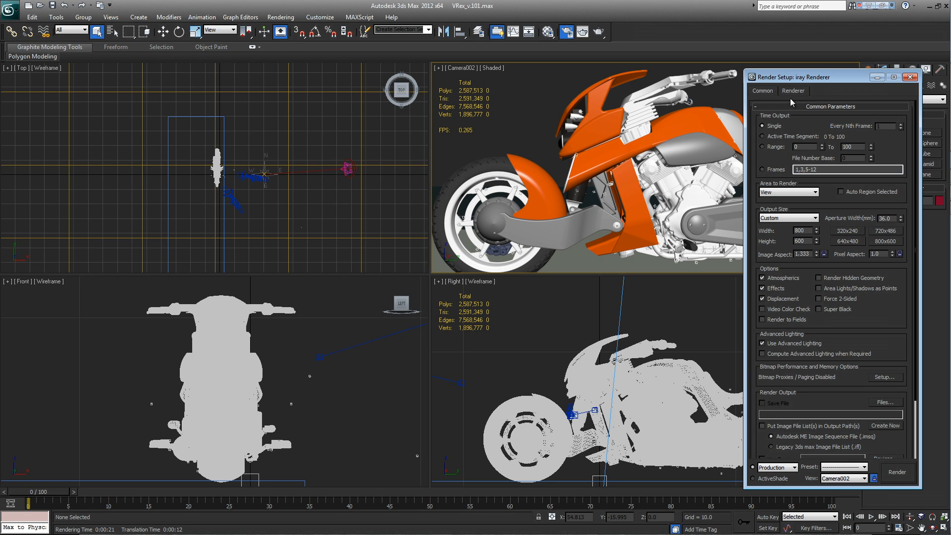
pyautogui.moveTo(818, 81)
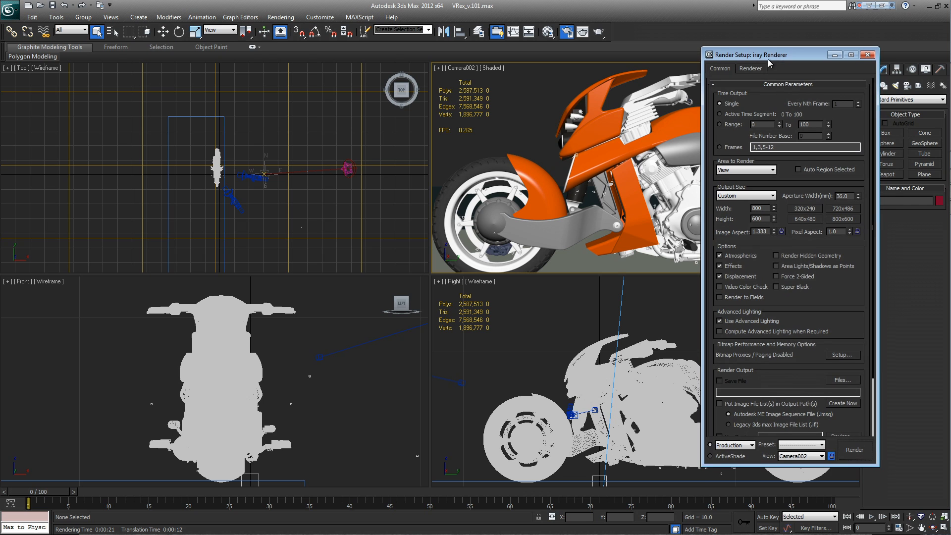
pyautogui.moveTo(756, 76)
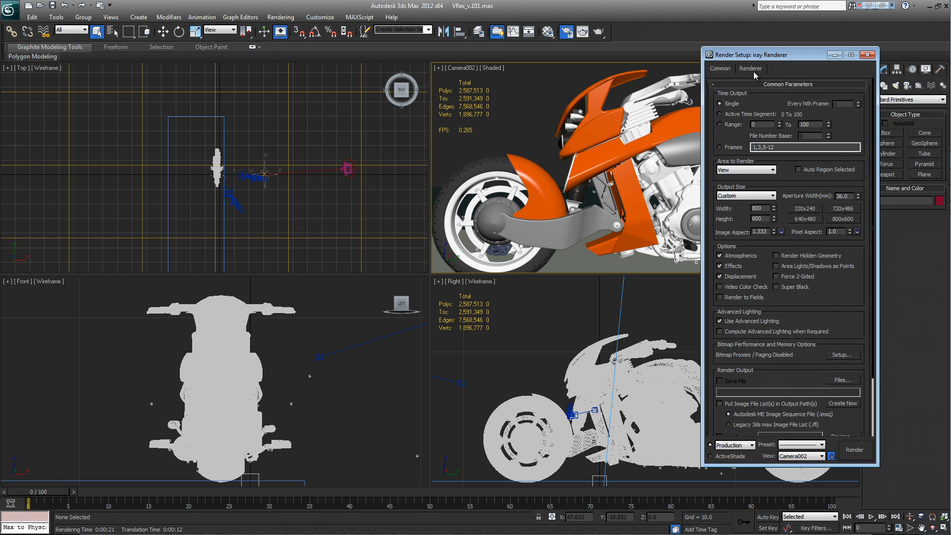
# - Keep iray on 12 CPUs with the Tesla C2075 GPU allocated and the Quadro 6000 unused, then start rendering
pyautogui.click(751, 68)
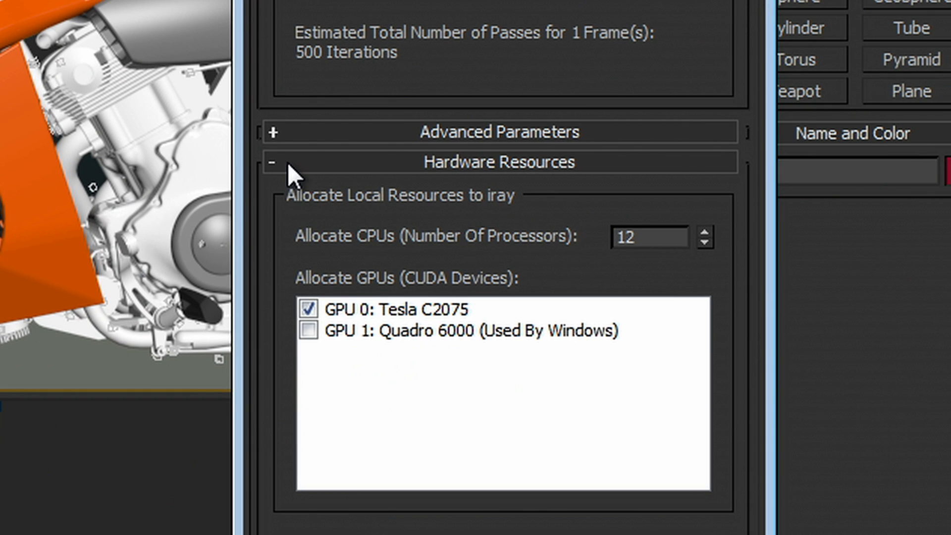
pyautogui.moveTo(376, 298)
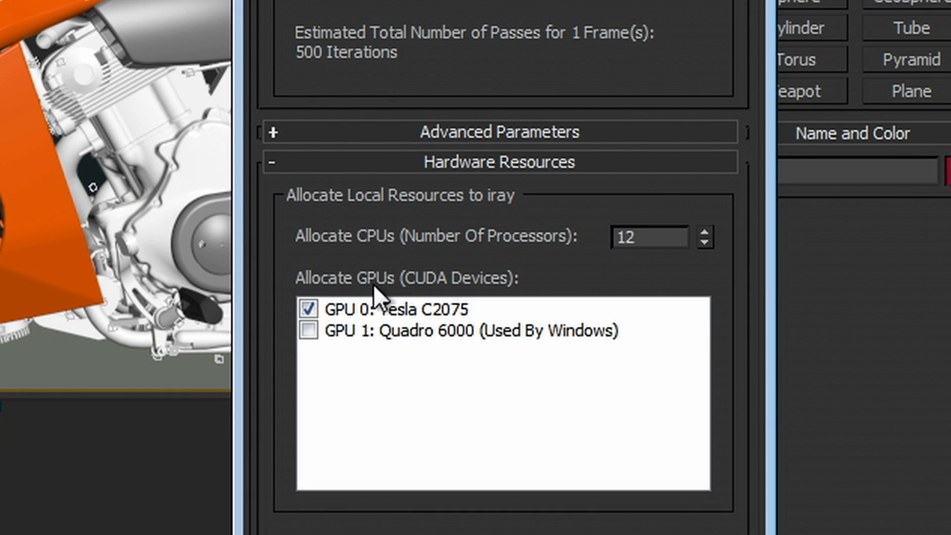
pyautogui.click(308, 308)
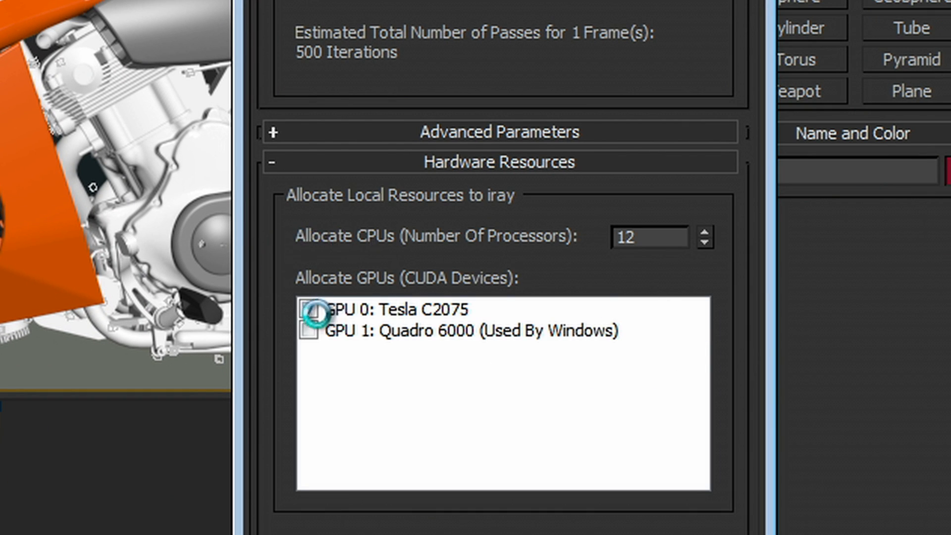
pyautogui.click(309, 308)
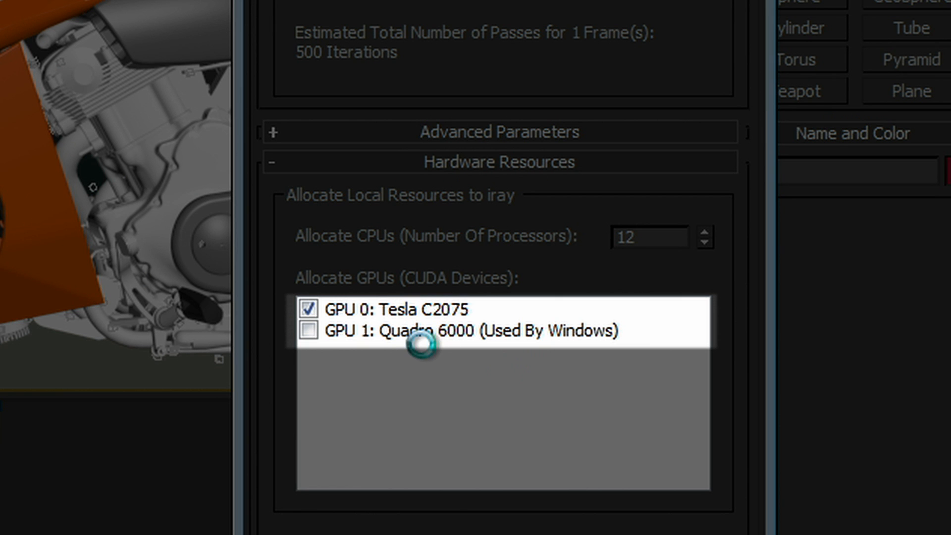
pyautogui.moveTo(321, 353)
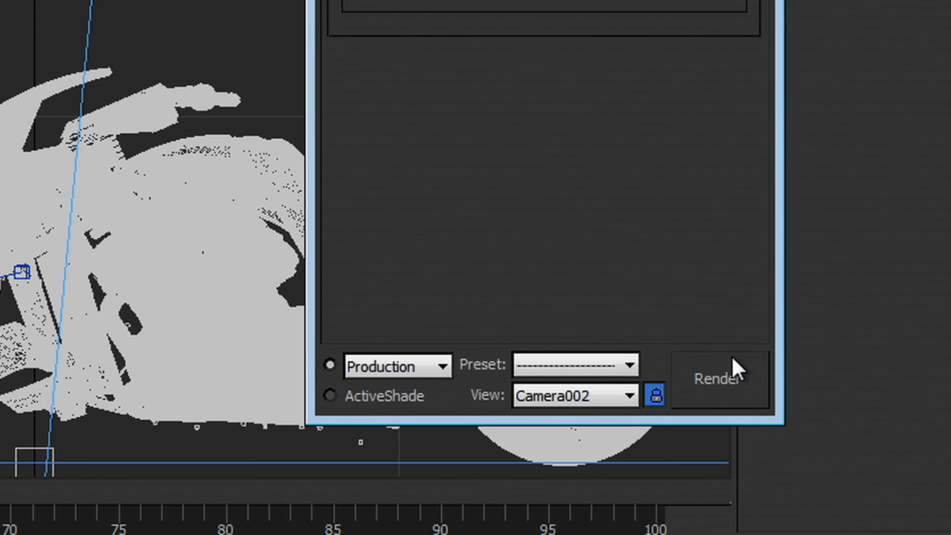
pyautogui.click(718, 373)
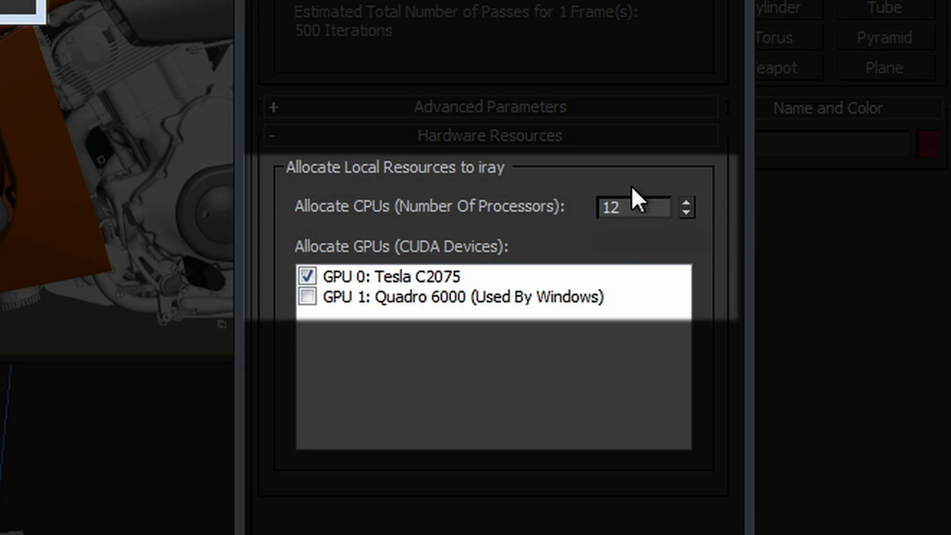
pyautogui.moveTo(451, 348)
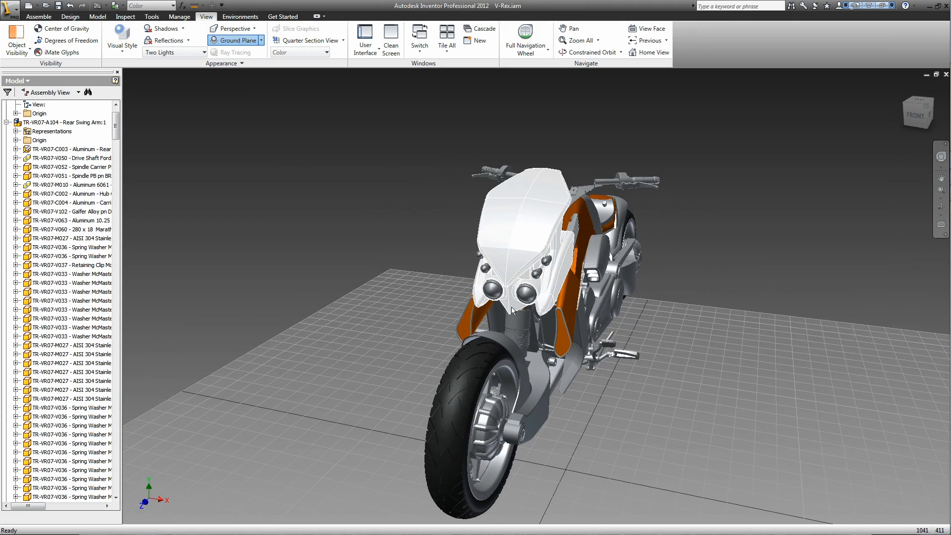
pyautogui.scroll(3)
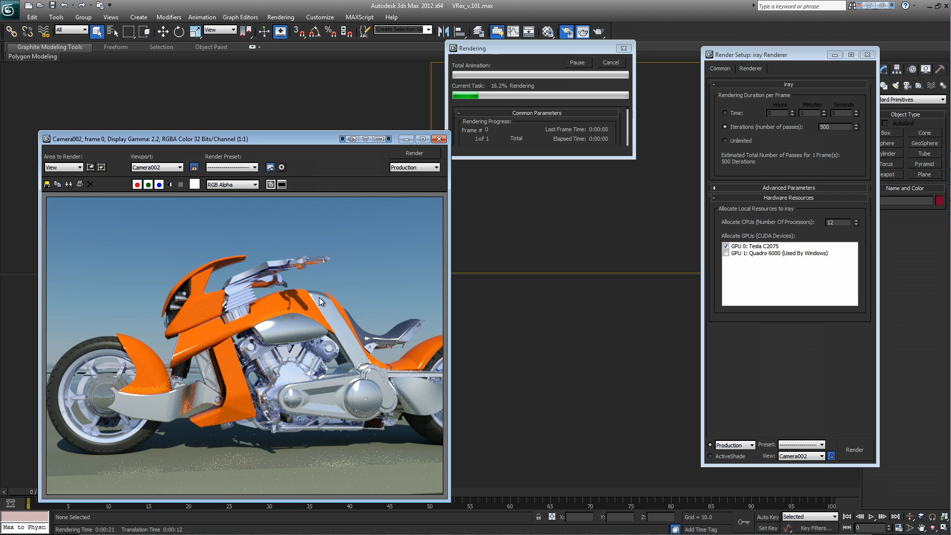
pyautogui.moveTo(513, 249)
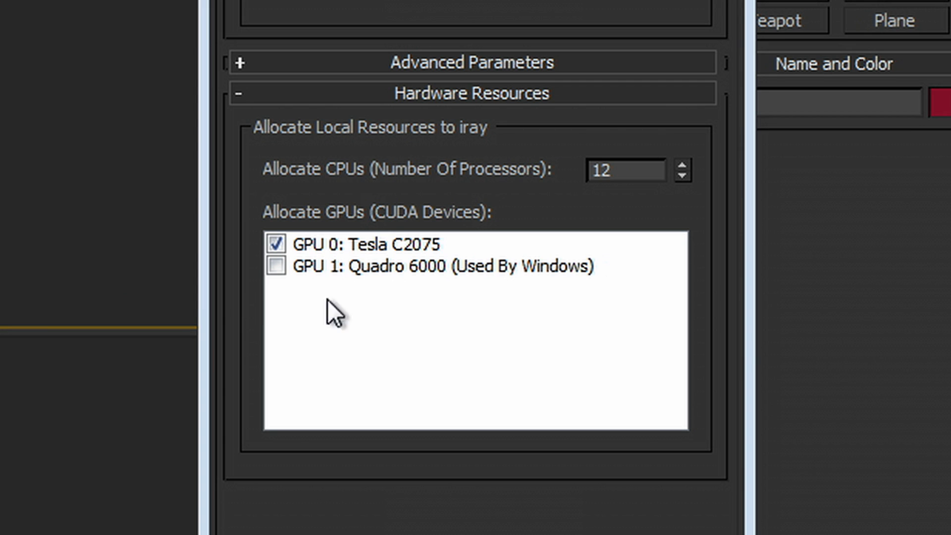
pyautogui.moveTo(651, 269)
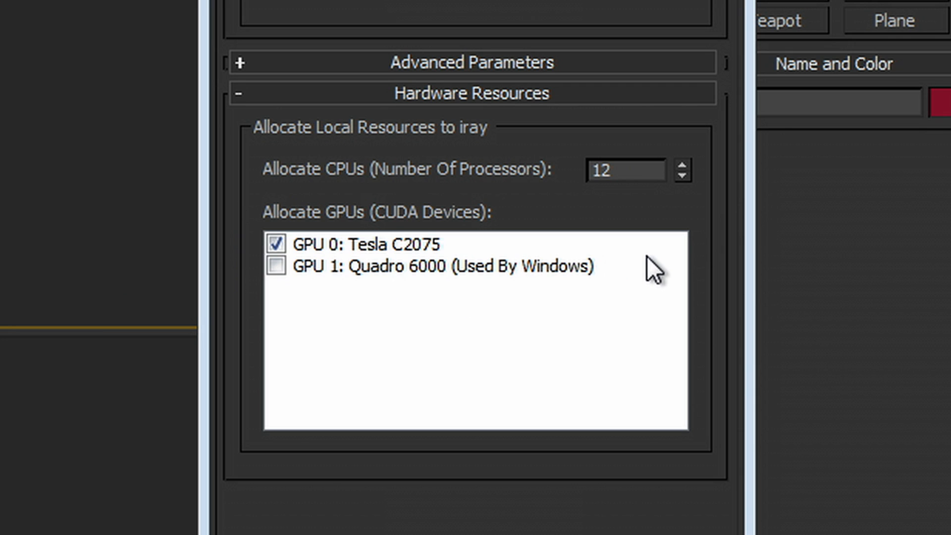
pyautogui.moveTo(450, 285)
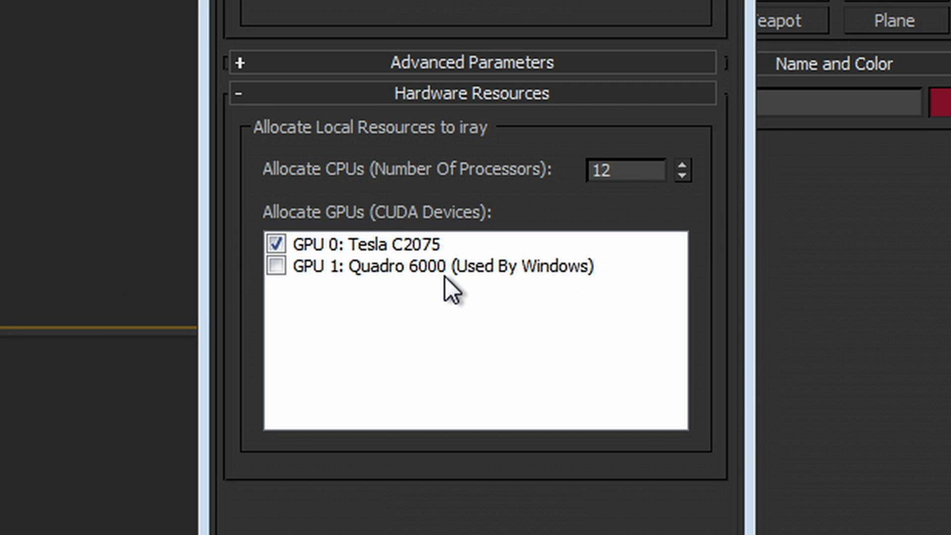
pyautogui.moveTo(451, 288)
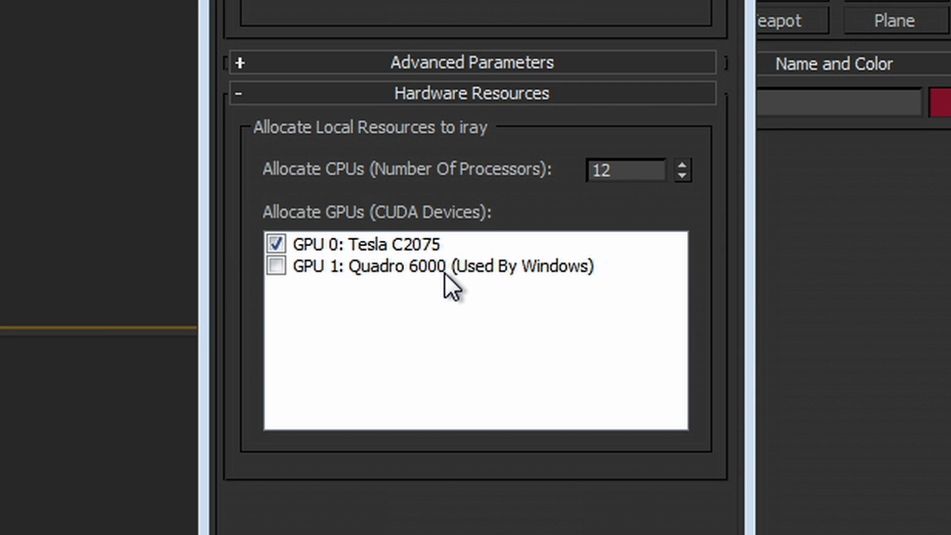
pyautogui.moveTo(617, 200)
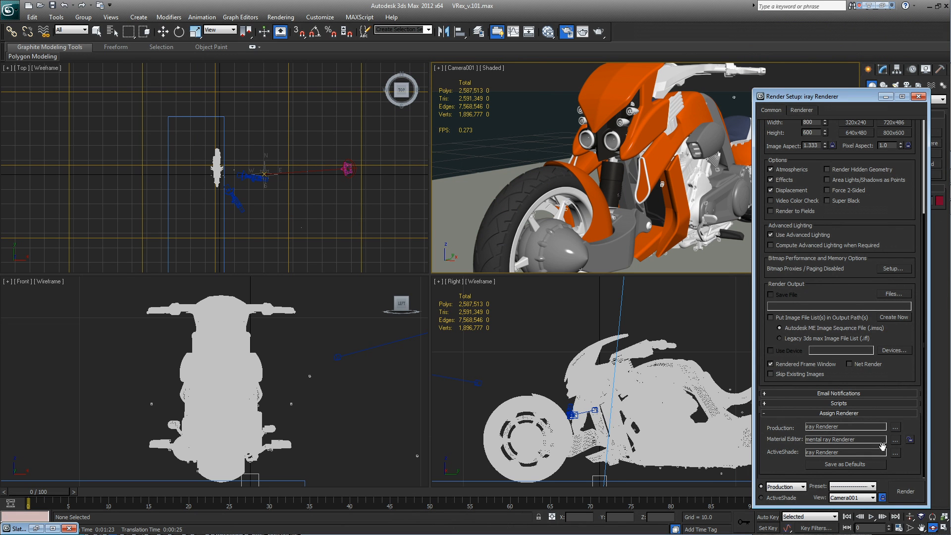
pyautogui.moveTo(733, 351)
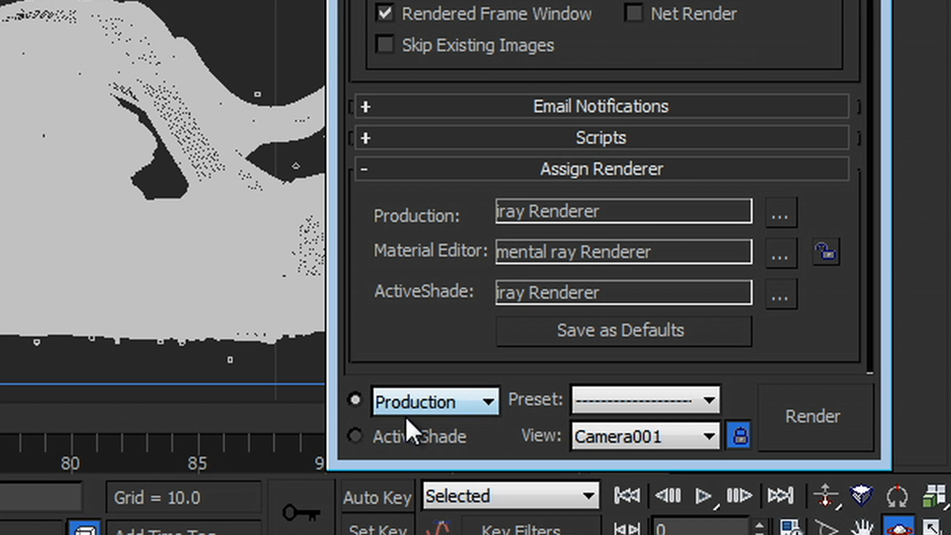
# - Switch the render target from Production to ActiveShade on the Camera001 view with iray
pyautogui.click(354, 435)
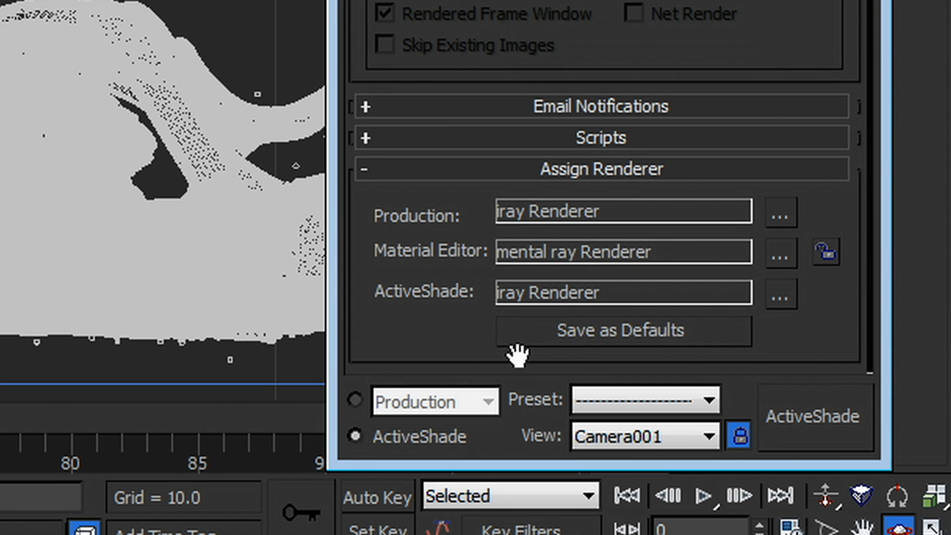
pyautogui.moveTo(824, 9)
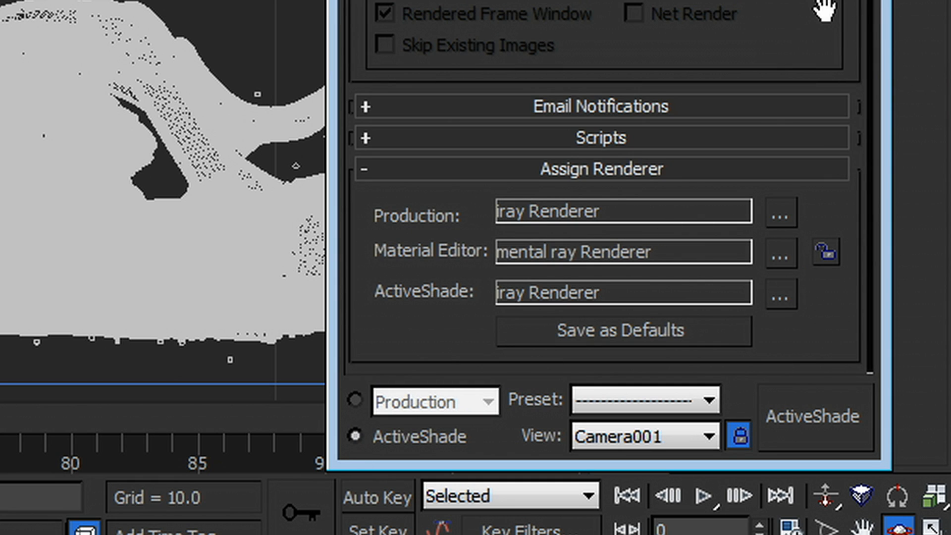
pyautogui.moveTo(809, 347)
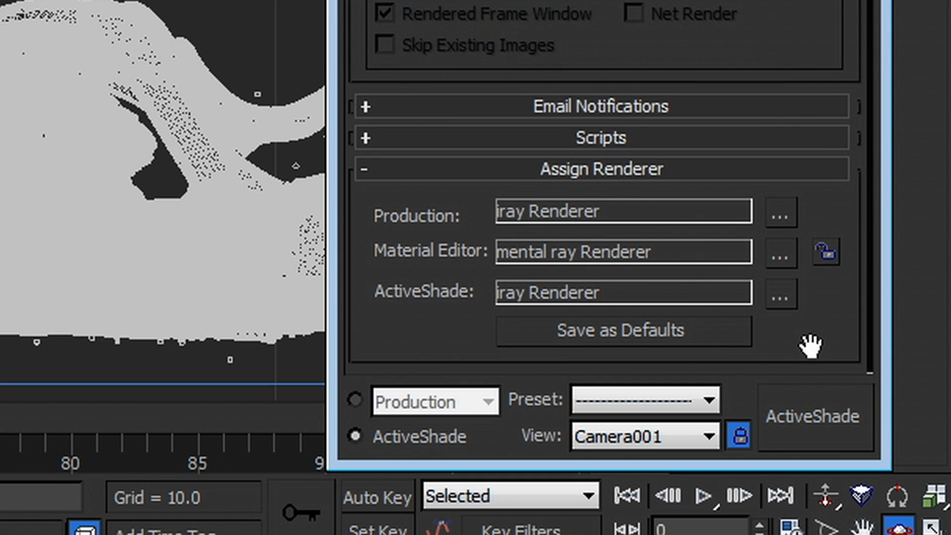
pyautogui.moveTo(813, 424)
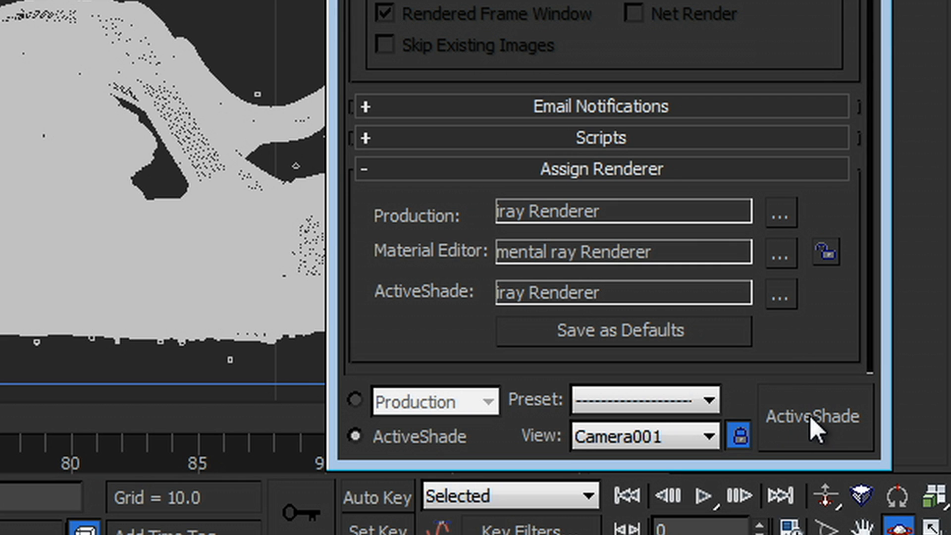
pyautogui.moveTo(346, 452)
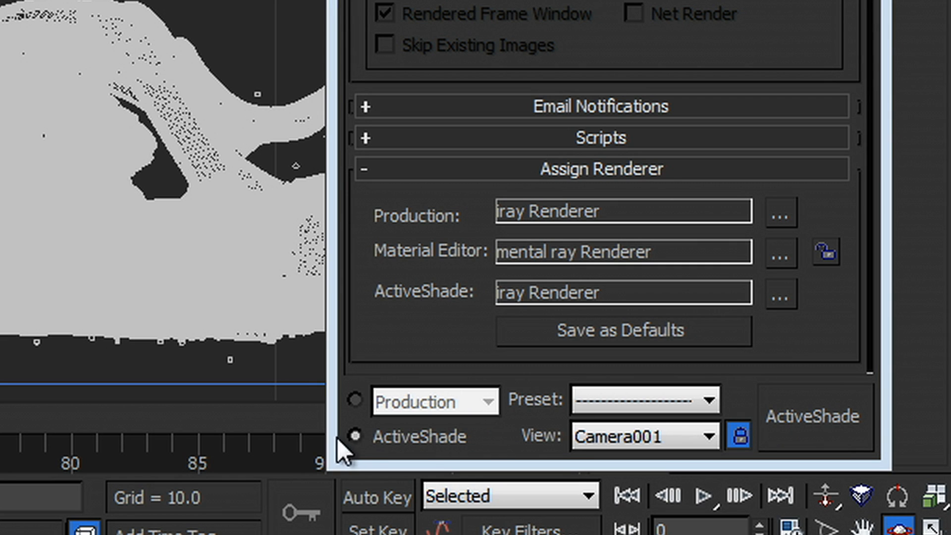
pyautogui.moveTo(434, 452)
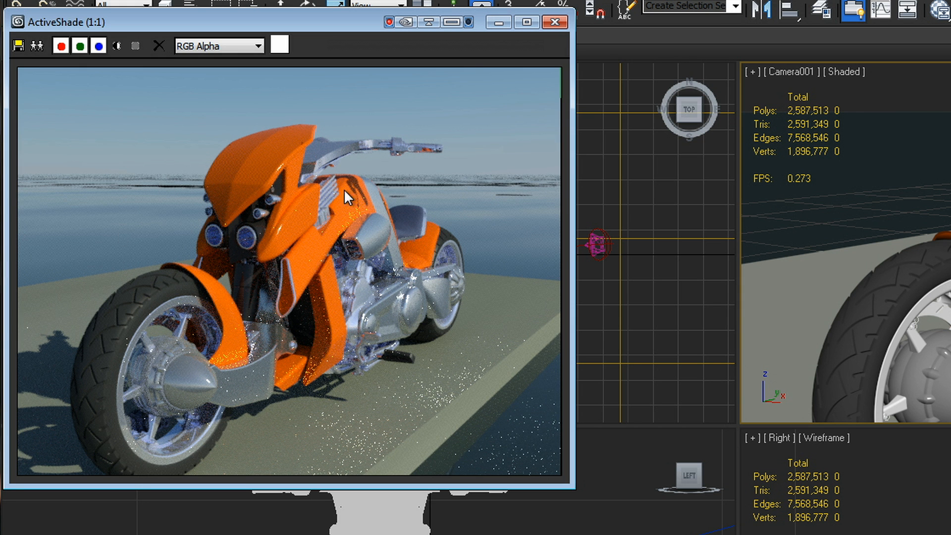
pyautogui.moveTo(376, 294)
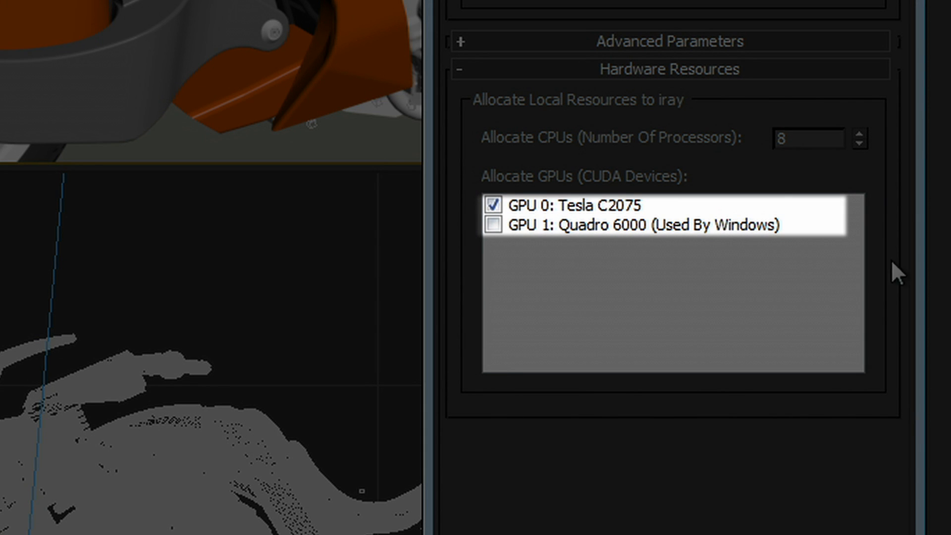
pyautogui.moveTo(743, 155)
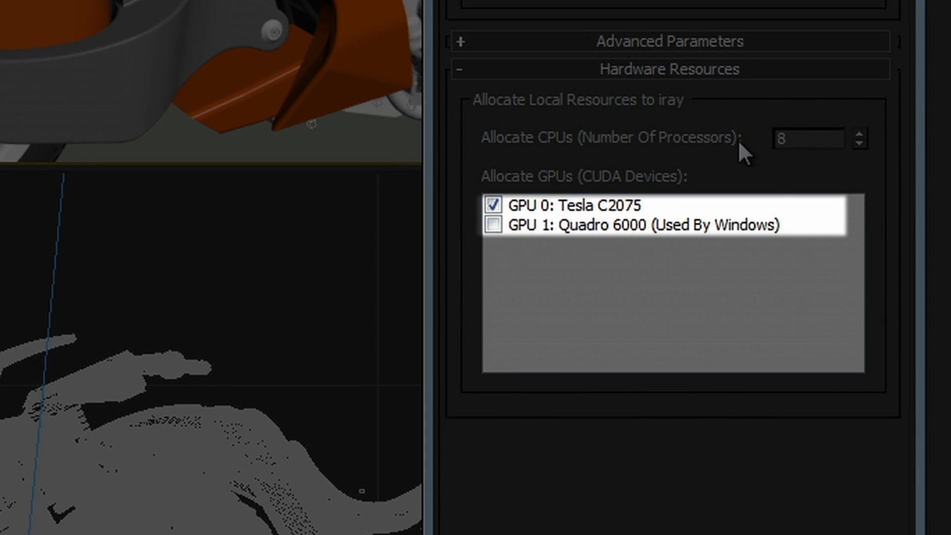
pyautogui.moveTo(529, 212)
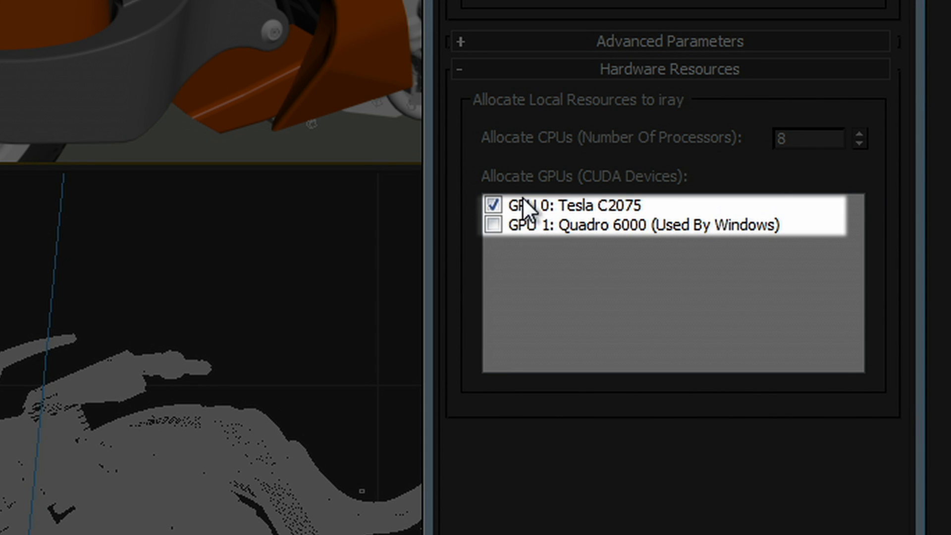
pyautogui.moveTo(589, 243)
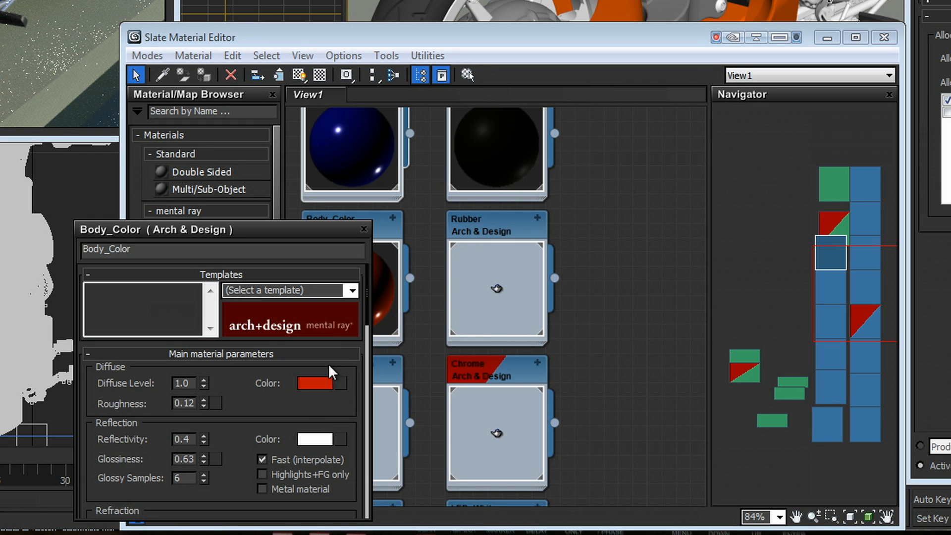
pyautogui.moveTo(320, 392)
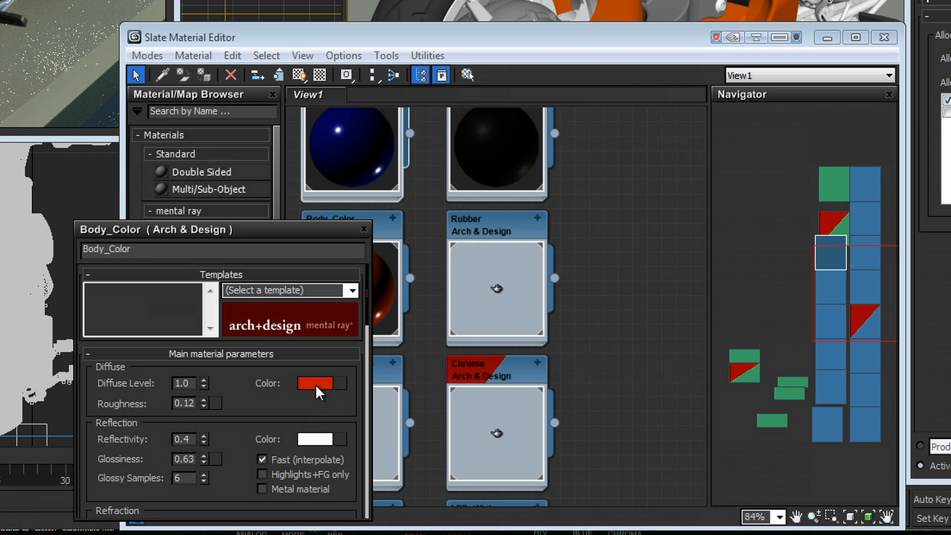
# - Change the Body_Color material's diffuse colour from red-orange to blue in the Color Selector
pyautogui.click(314, 383)
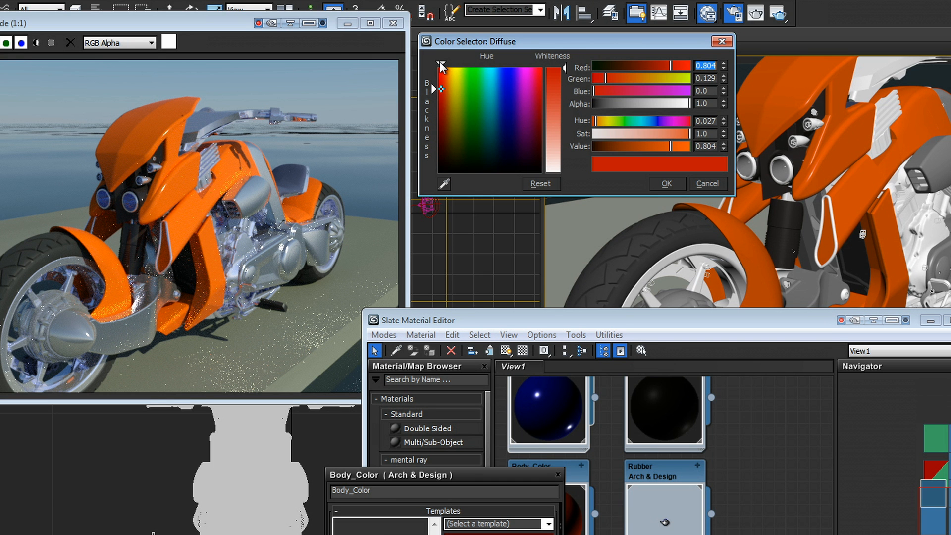
pyautogui.click(483, 67)
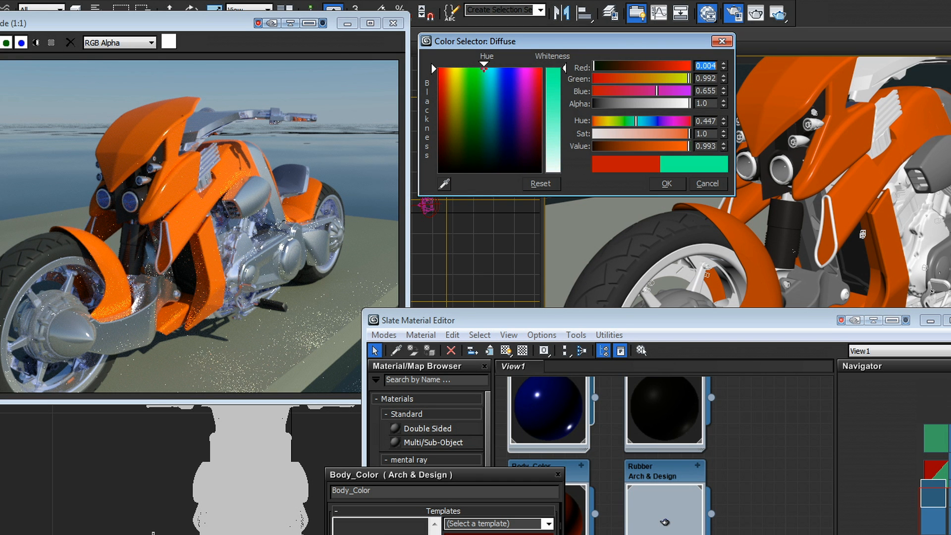
pyautogui.click(484, 109)
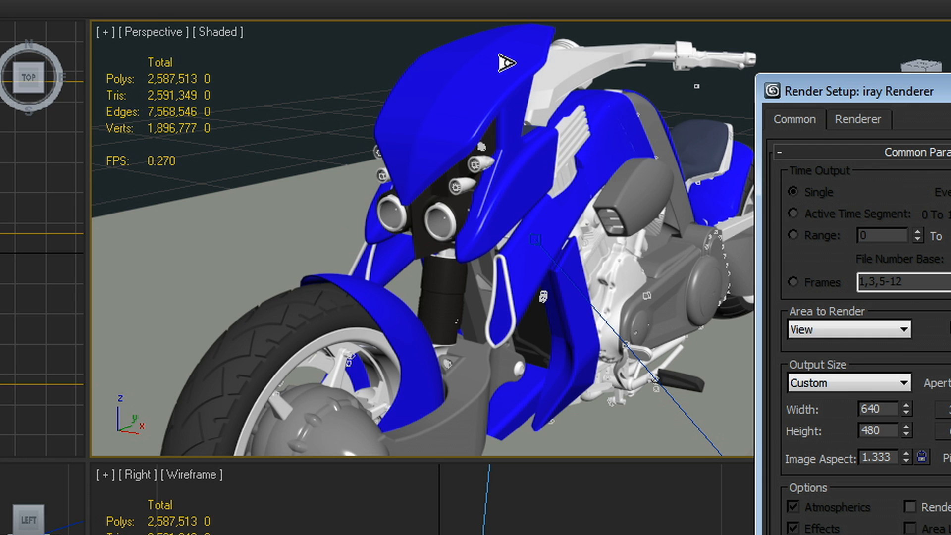
pyautogui.moveTo(449, 199)
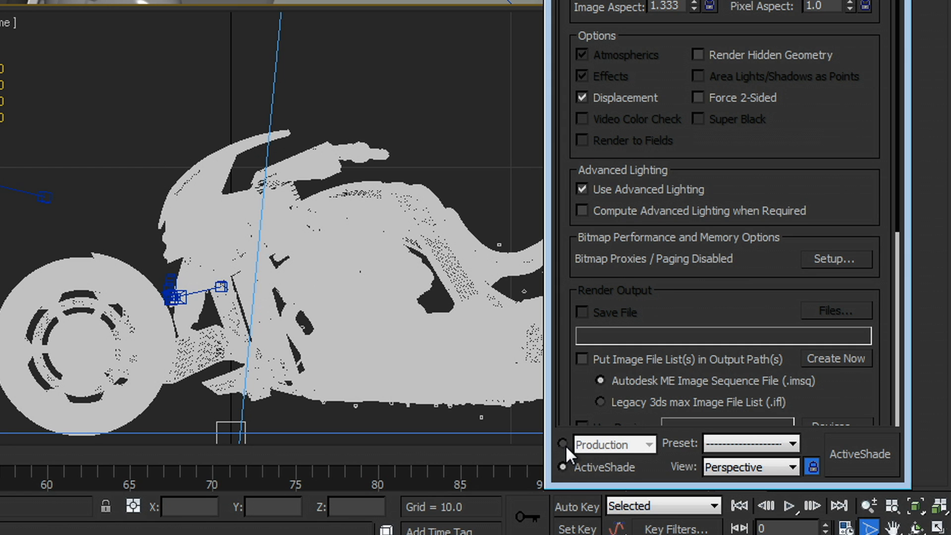
# - Return to Production rendering with 12 CPUs and the Quadro 6000 also allocated, and start the final render
pyautogui.click(564, 443)
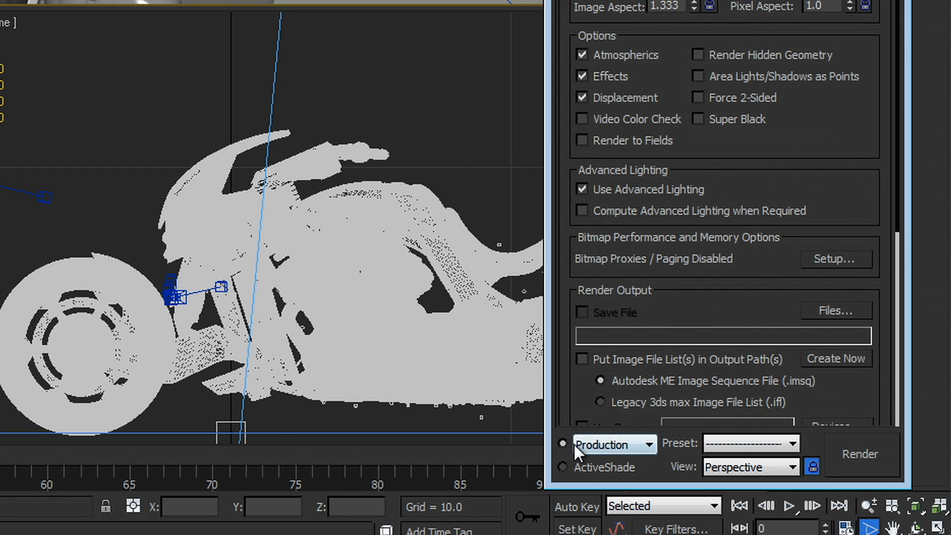
pyautogui.click(656, 53)
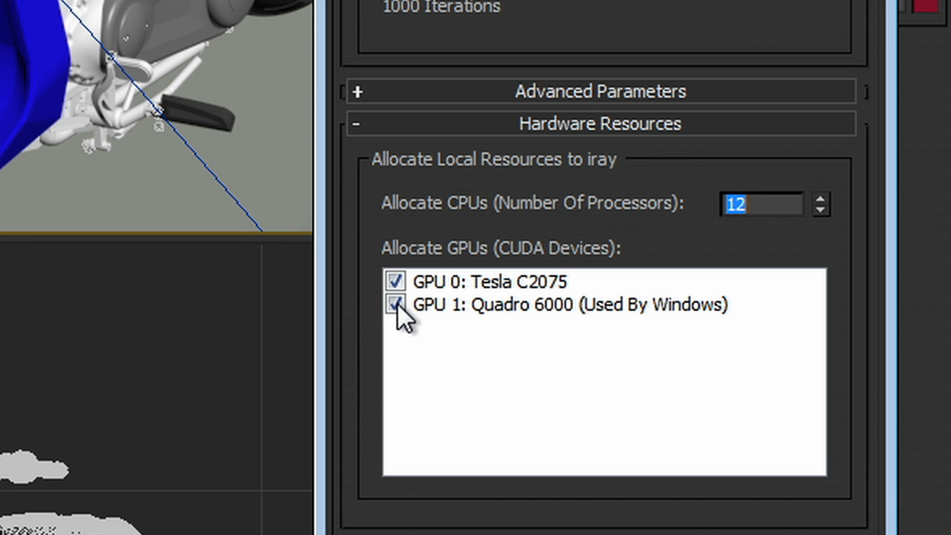
pyautogui.moveTo(824, 265)
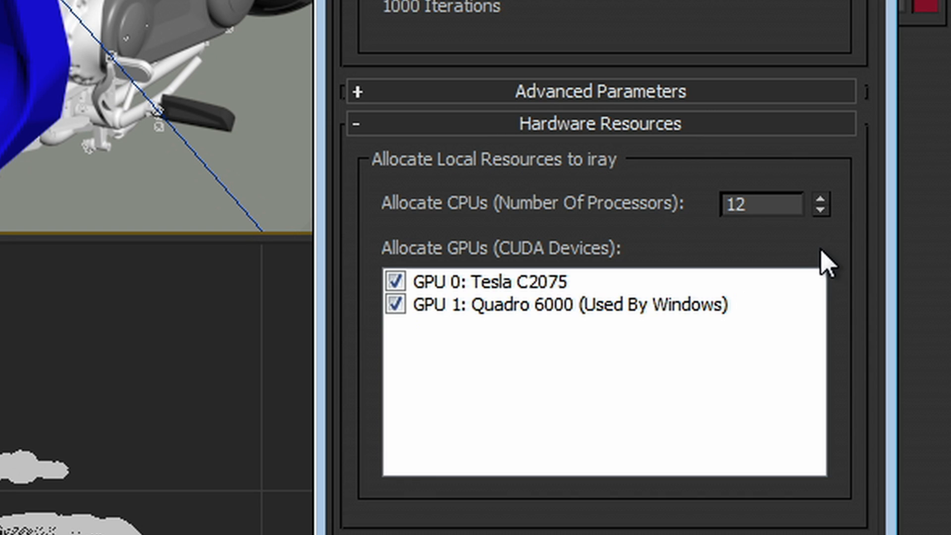
pyautogui.moveTo(824, 261)
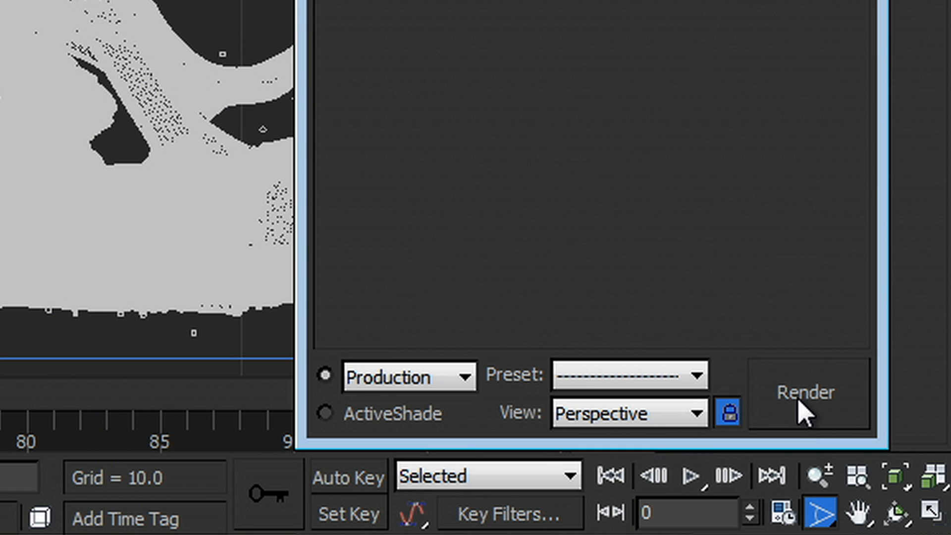
pyautogui.click(805, 392)
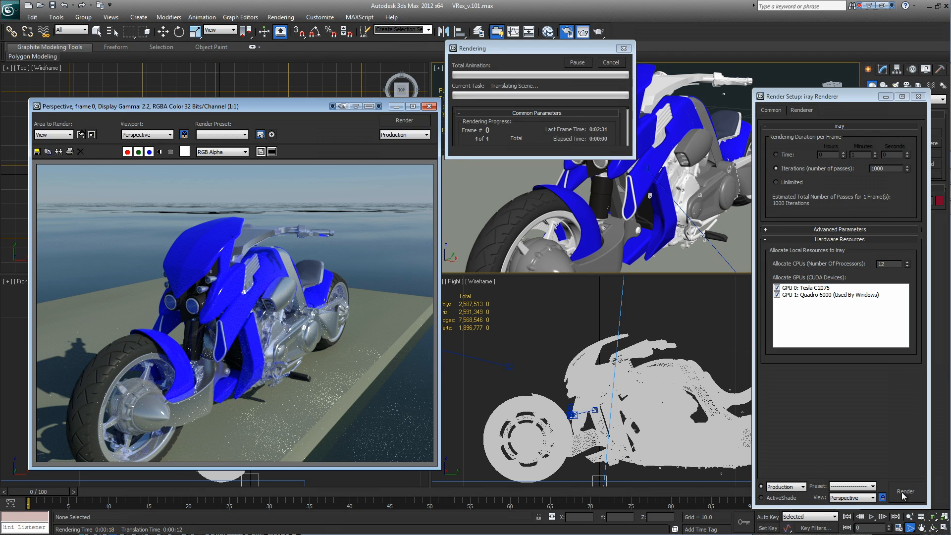